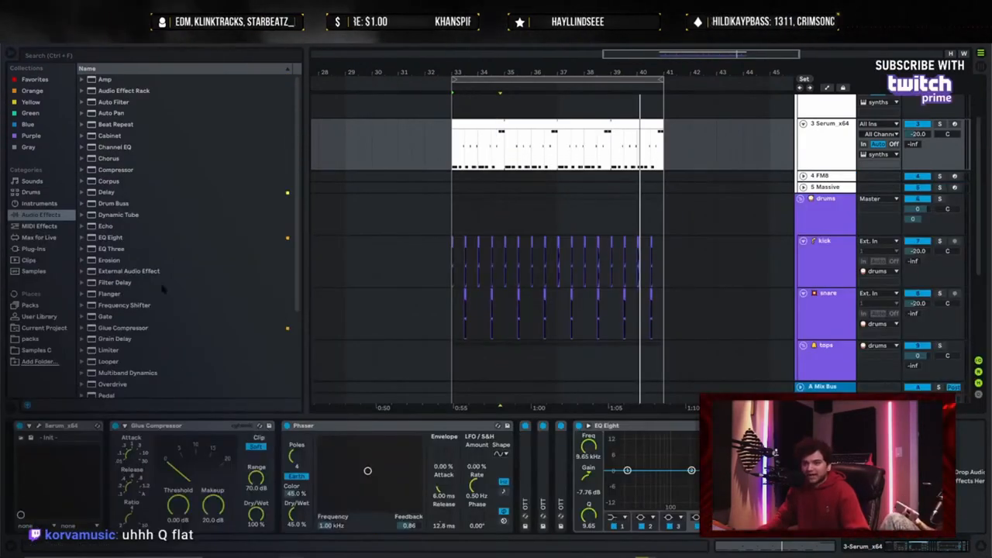
# Search the browser for 'vocal' and browse the vocal sample pack results.
pyautogui.click(109, 260)
pyautogui.write('vocal')
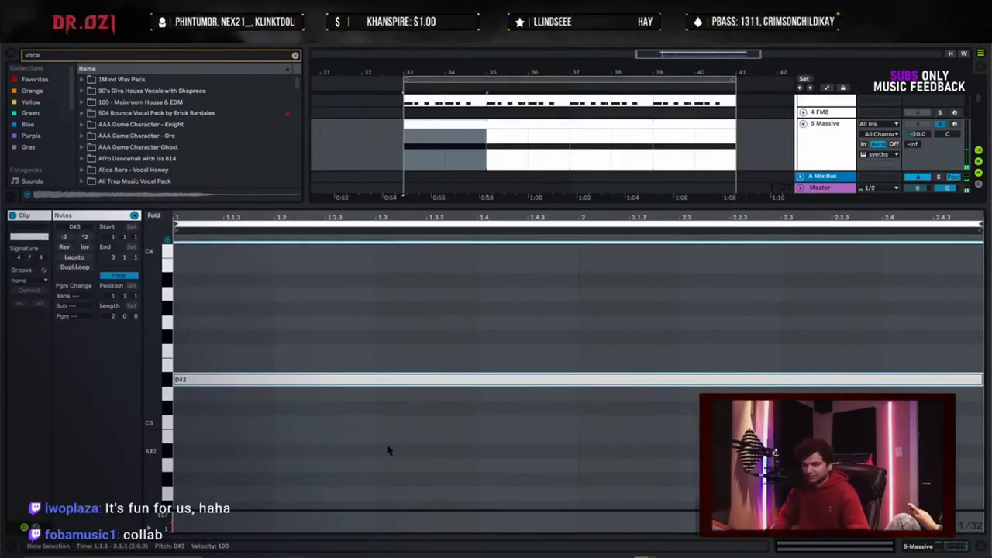
pyautogui.scroll(3)
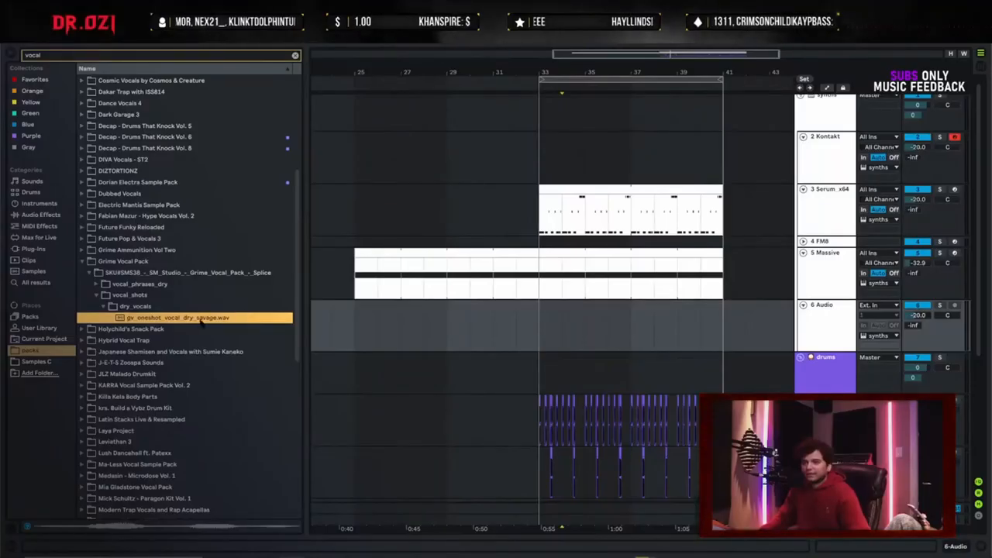
# Drop gs_oneshot_vocal_dry_savage from the Grime Vocal Pack's dry_voices folder into the buildup as a new audio track.
pyautogui.moveTo(183, 316); pyautogui.dragTo(565, 325)
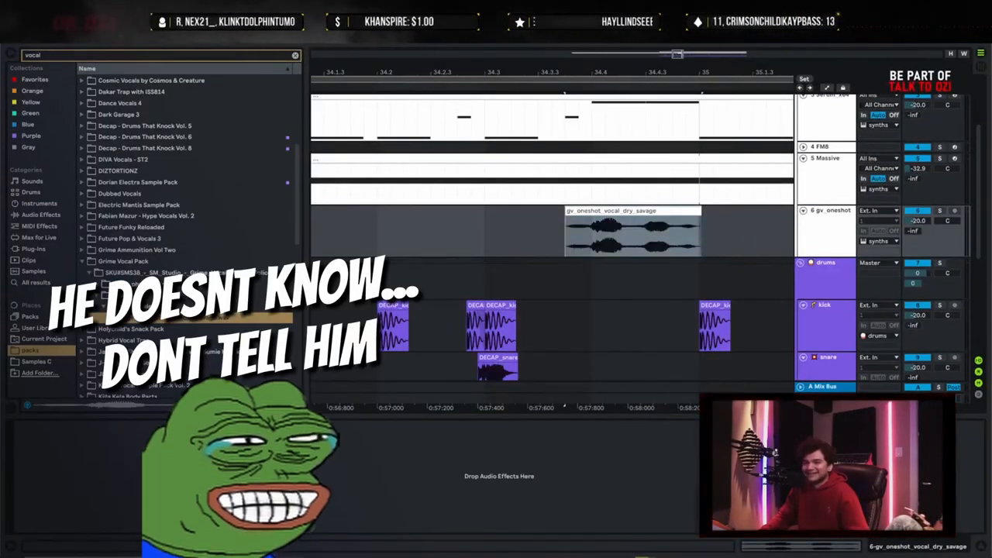
# Search plug-ins for 'vocal' and expand VST3 > iZotope to show VocalSynth 2.
pyautogui.click(41, 214)
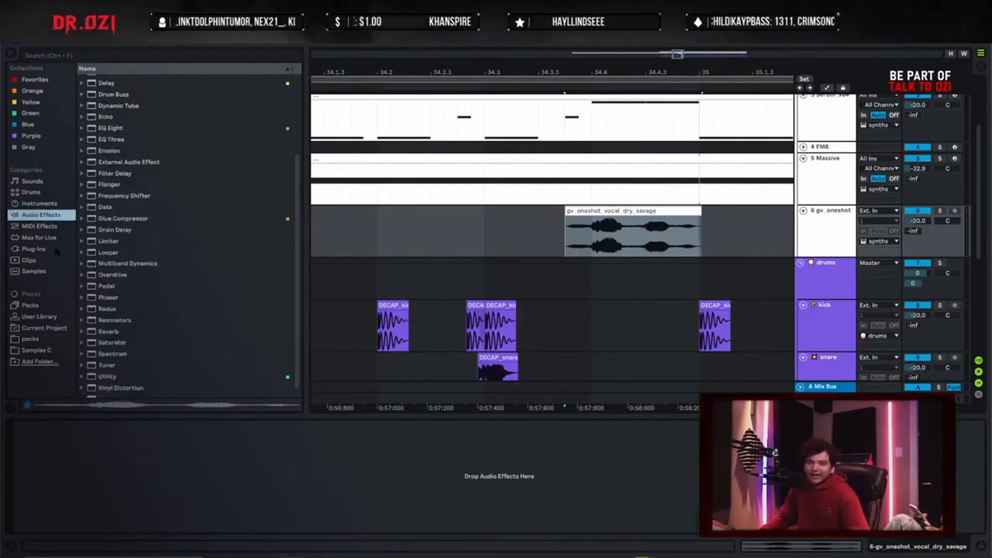
pyautogui.write('vocal')
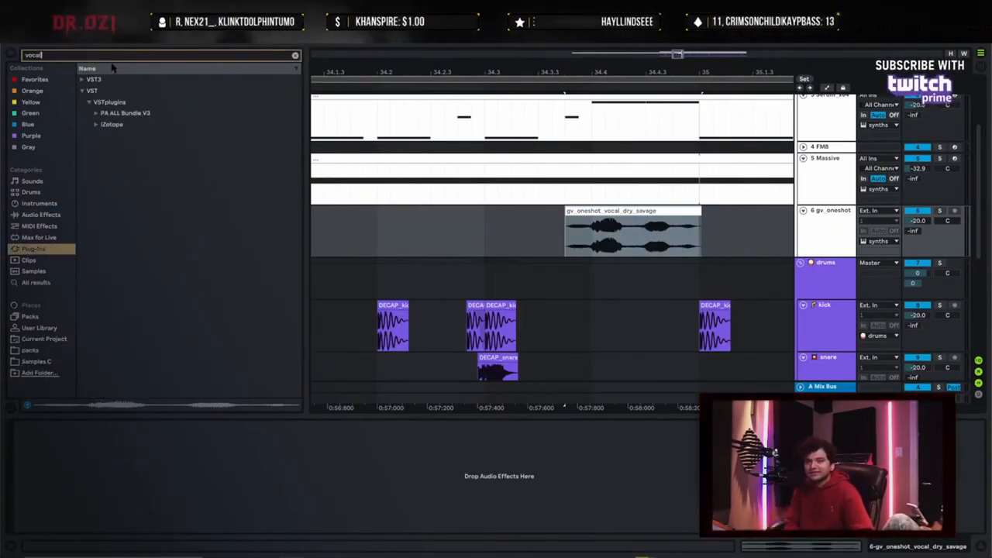
pyautogui.click(111, 124)
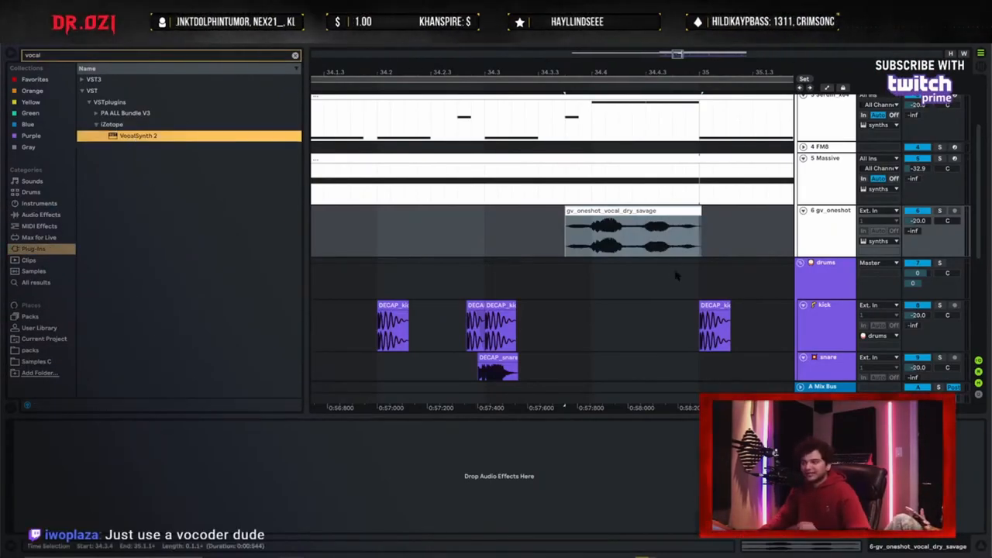